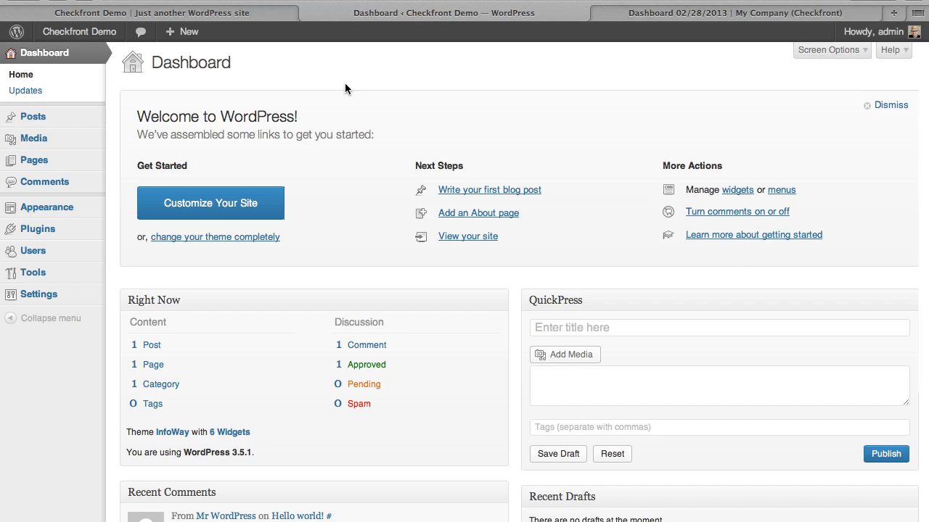
pyautogui.moveTo(320, 90)
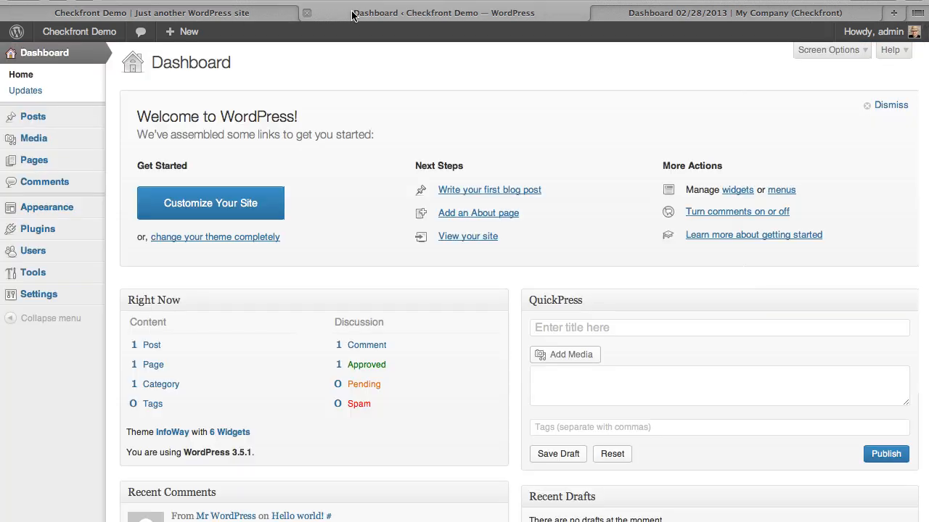
pyautogui.moveTo(37, 228)
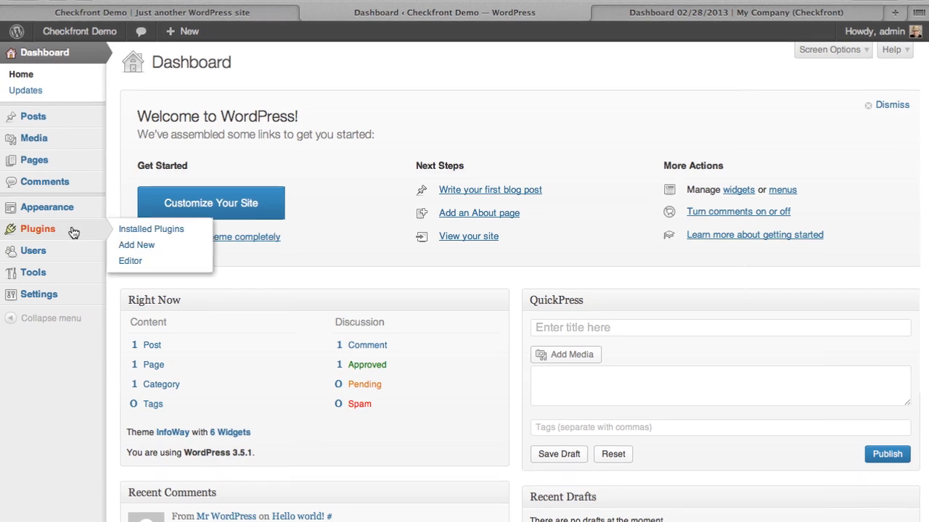
# Find 'checkfront' in the plugin directory, then install and activate Checkfront Online Booking System.
pyautogui.click(150, 228)
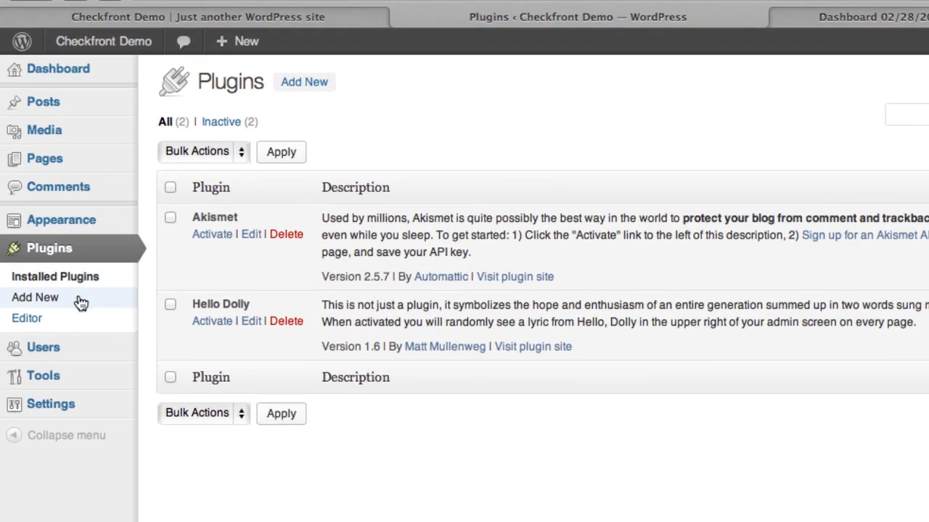
pyautogui.click(35, 298)
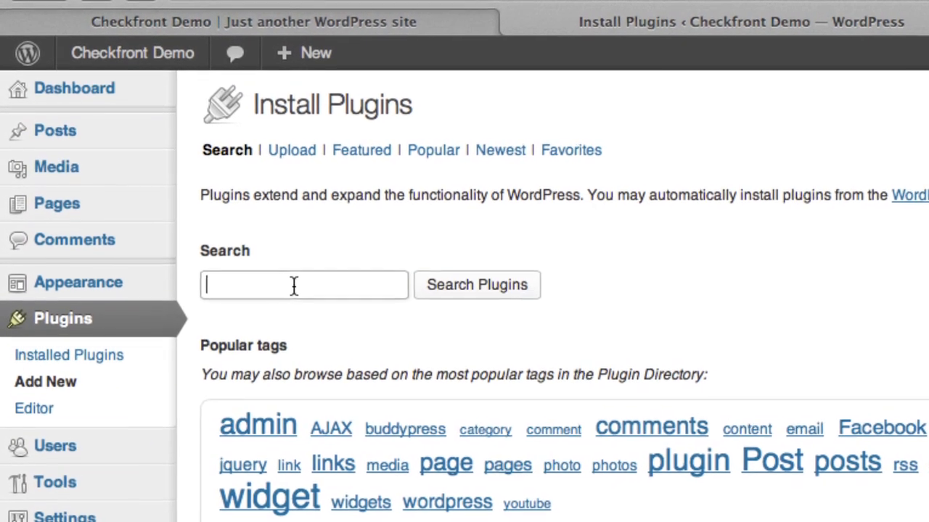
pyautogui.write('checkfront')
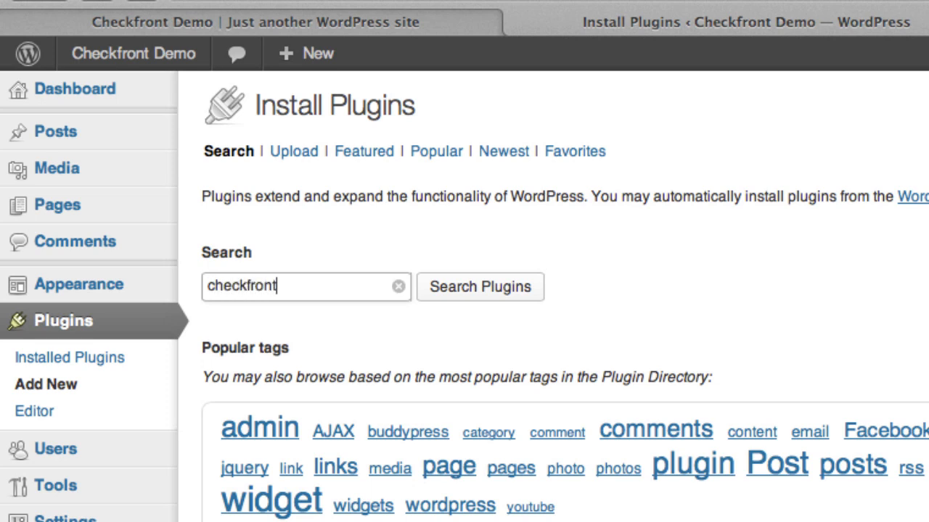
pyautogui.click(480, 287)
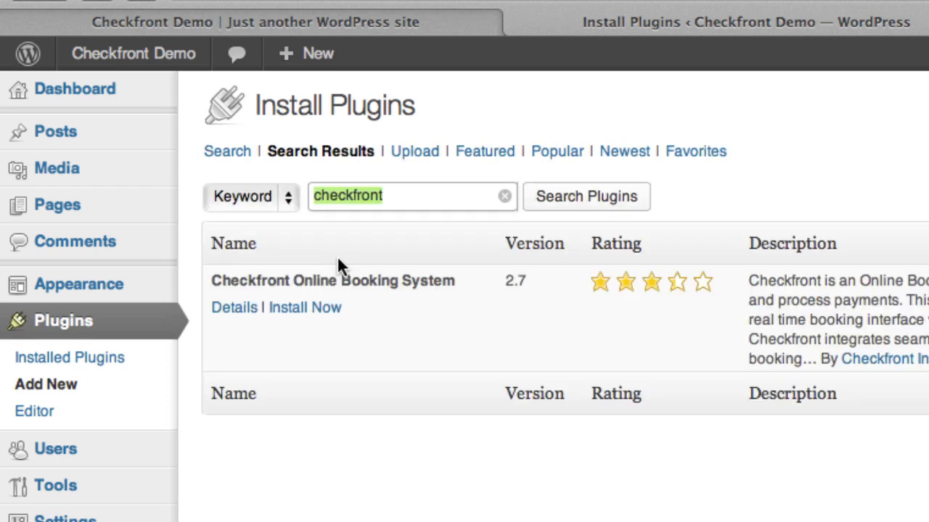
pyautogui.click(303, 307)
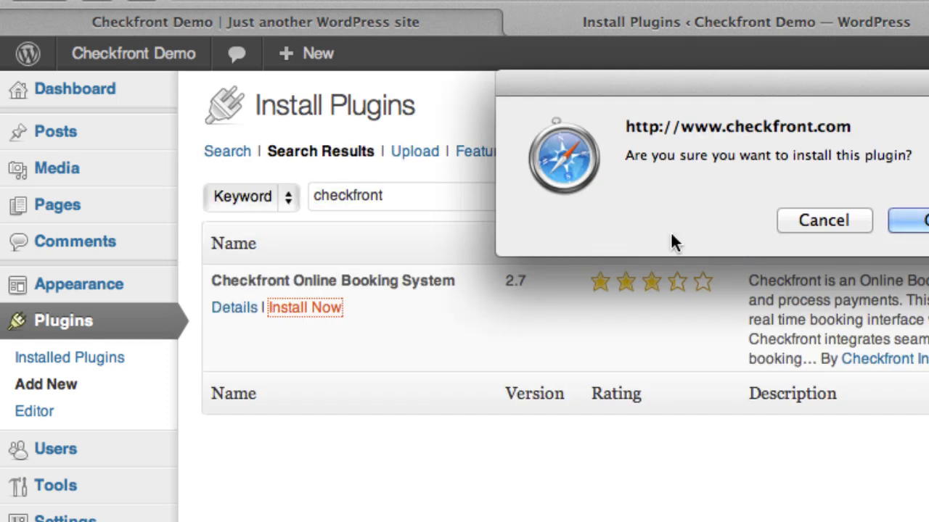
pyautogui.click(921, 220)
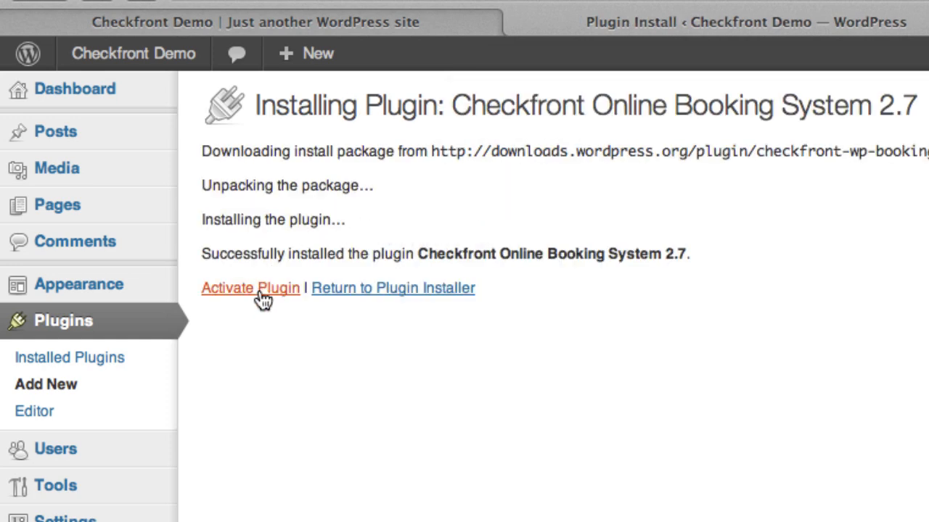
pyautogui.click(250, 288)
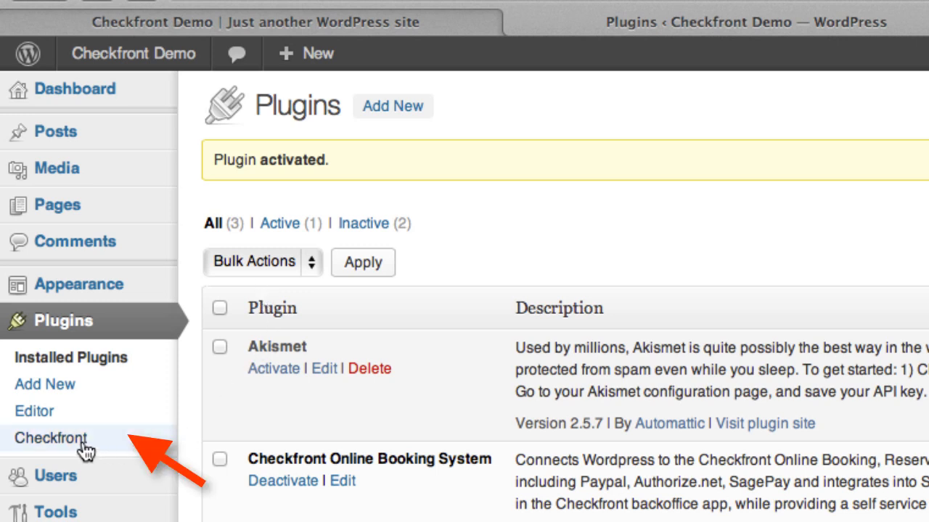
# Enter demo.checkfront.com as the Checkfront Host Url and save the settings.
pyautogui.click(51, 432)
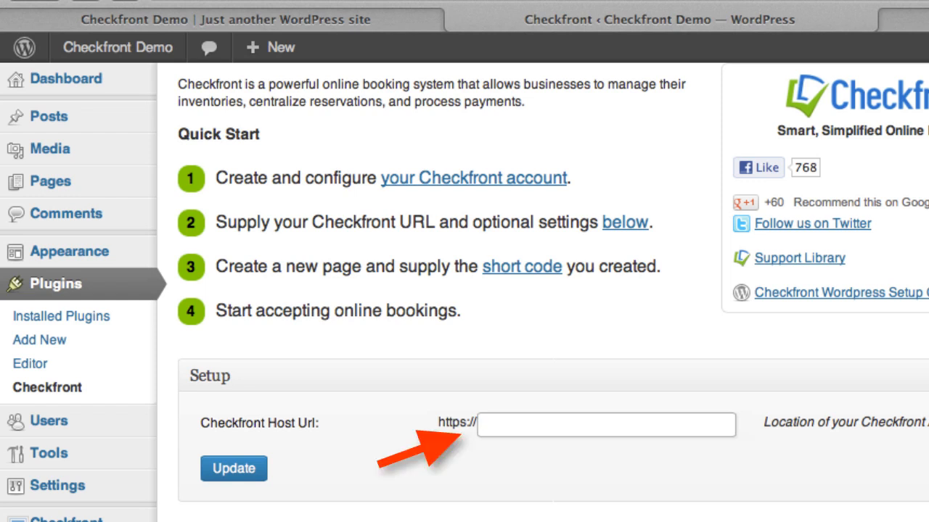
pyautogui.write('demo.checkfront.com')
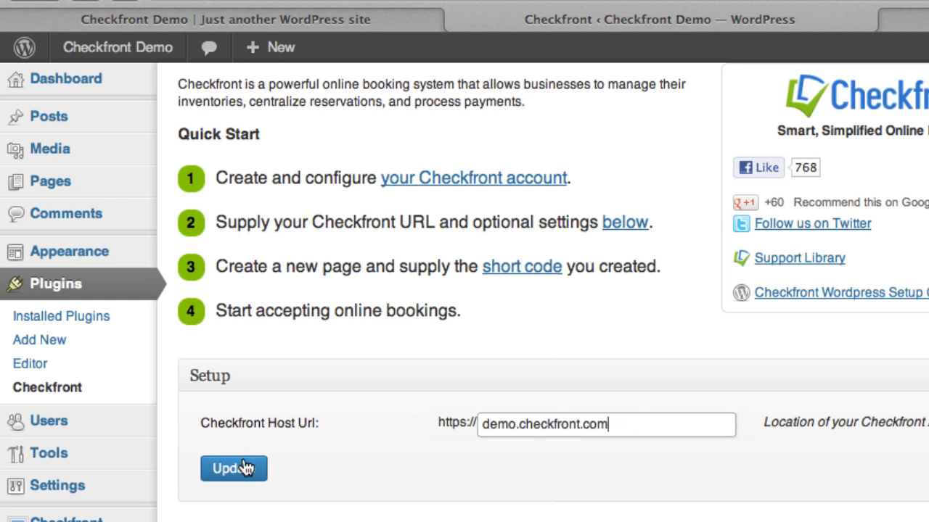
pyautogui.click(232, 467)
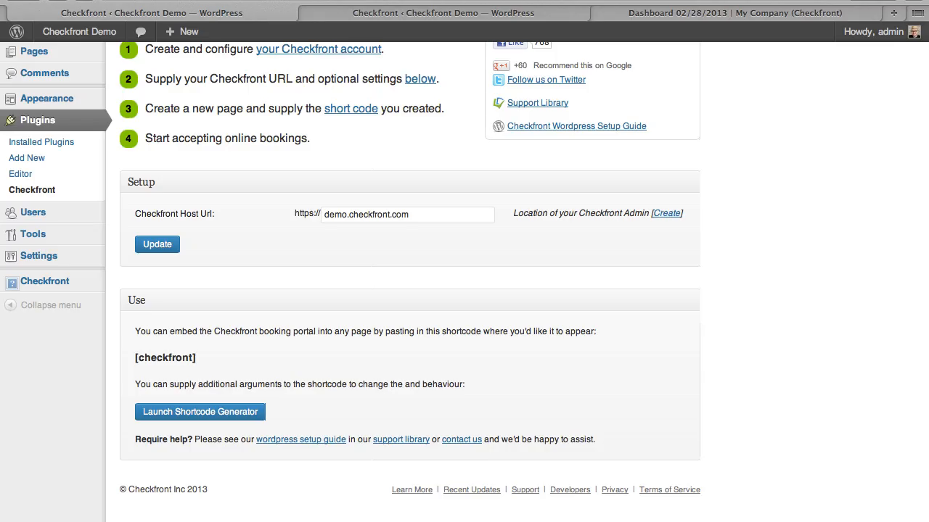
pyautogui.moveTo(392, 364)
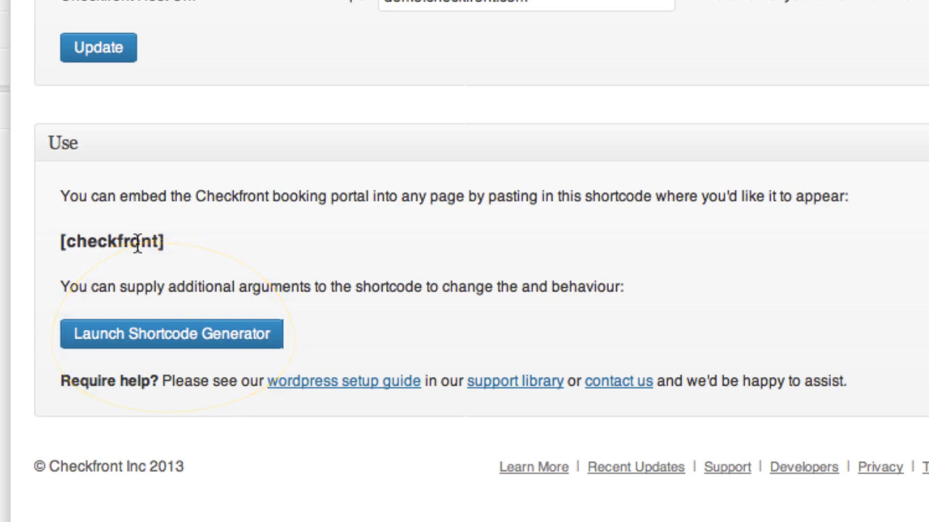
# Launch the Checkfront WordPress Shortcode Generator from the plugin's Use section.
pyautogui.click(171, 335)
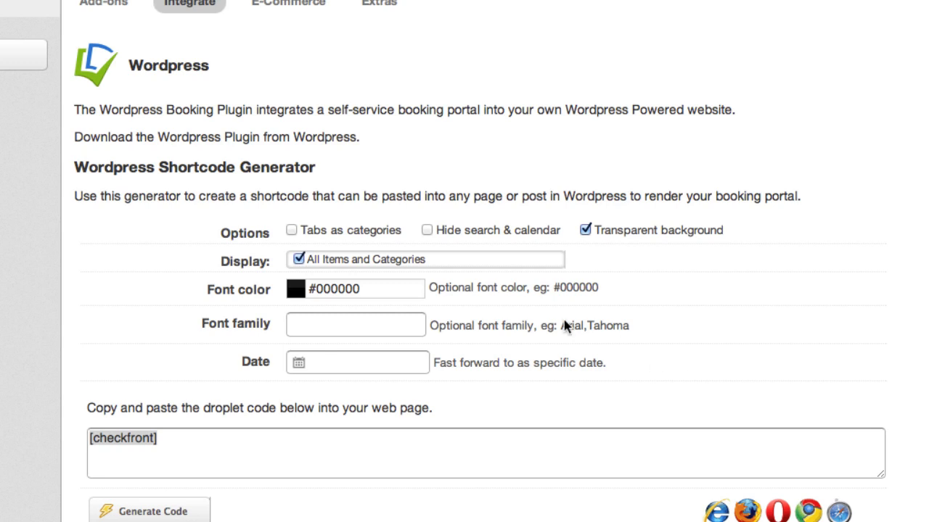
pyautogui.moveTo(367, 333)
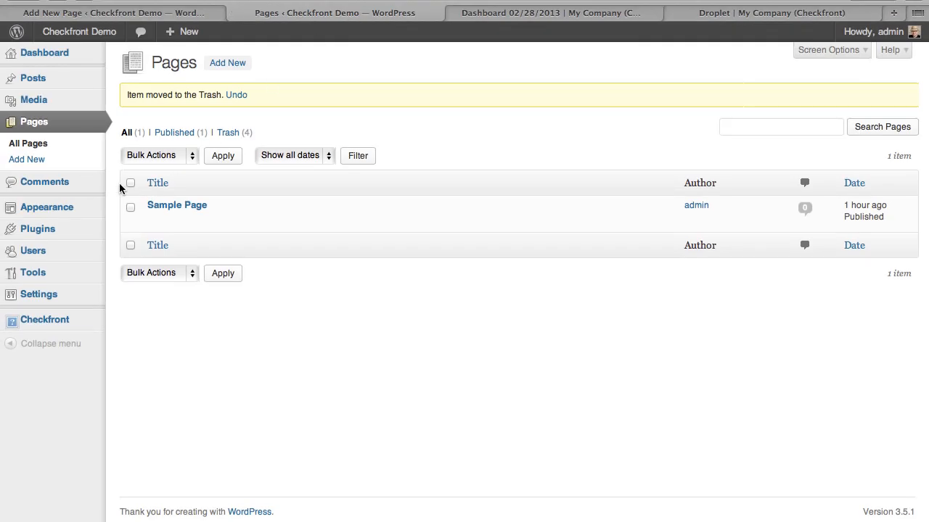
pyautogui.moveTo(262, 441)
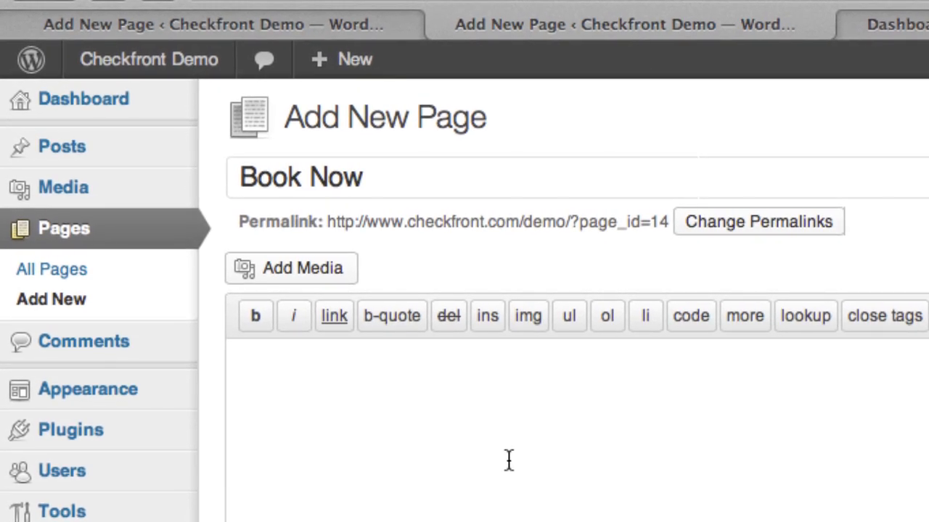
# Fill the Book Now page body with 'Hello.' followed by the [checkfront] shortcode.
pyautogui.write('Hello,')
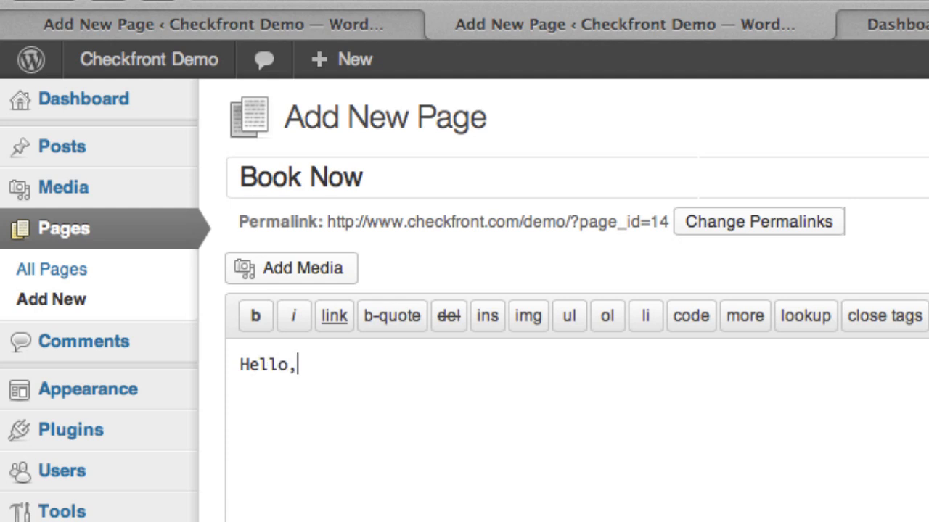
pyautogui.write('.')
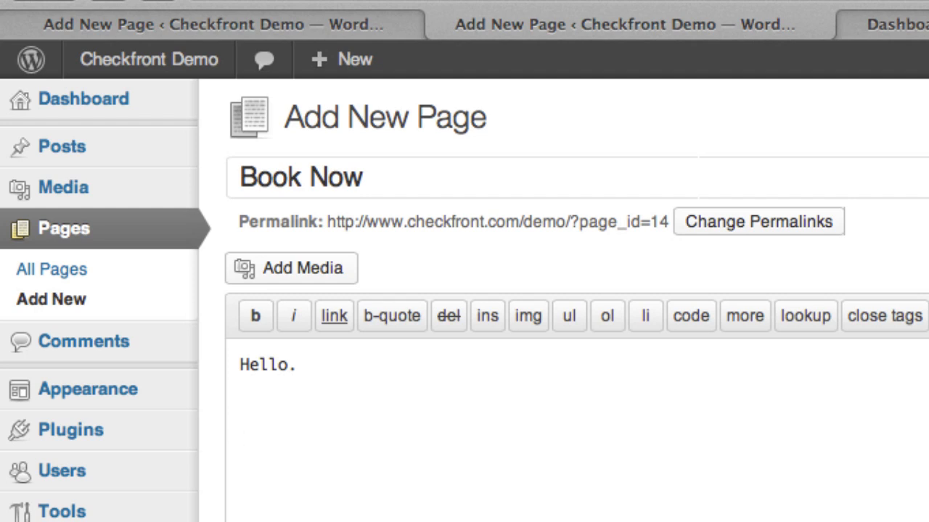
pyautogui.write('[checkfront]')
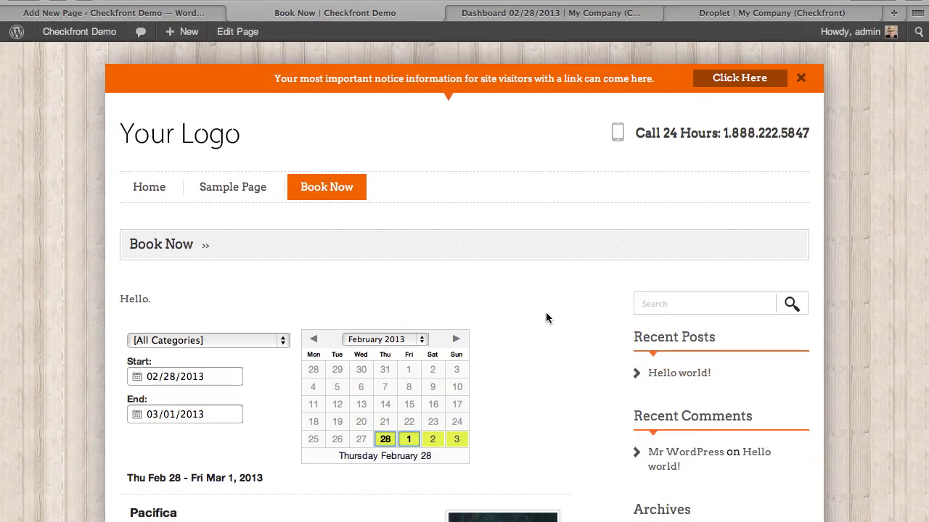
pyautogui.moveTo(332, 199)
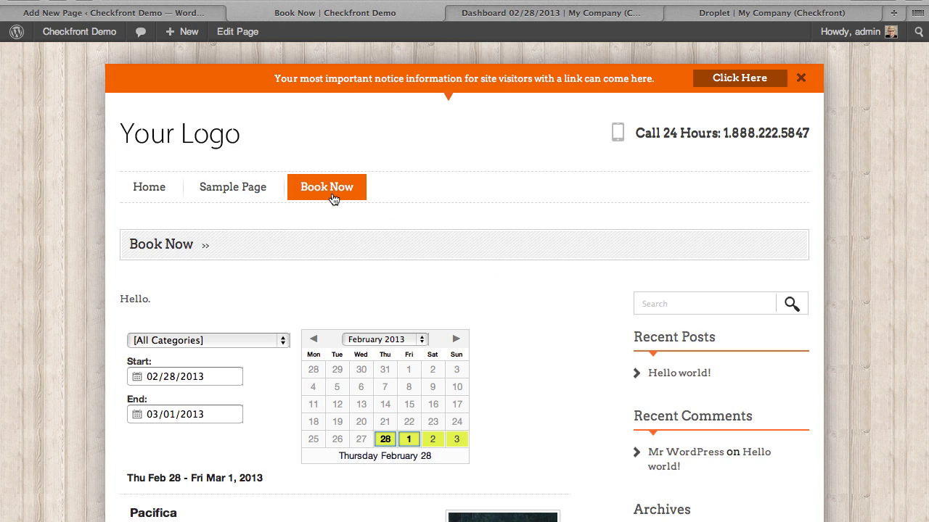
# Pick March 14, 2013 in the Book Now page's booking calendar.
pyautogui.doubleClick(134, 299)
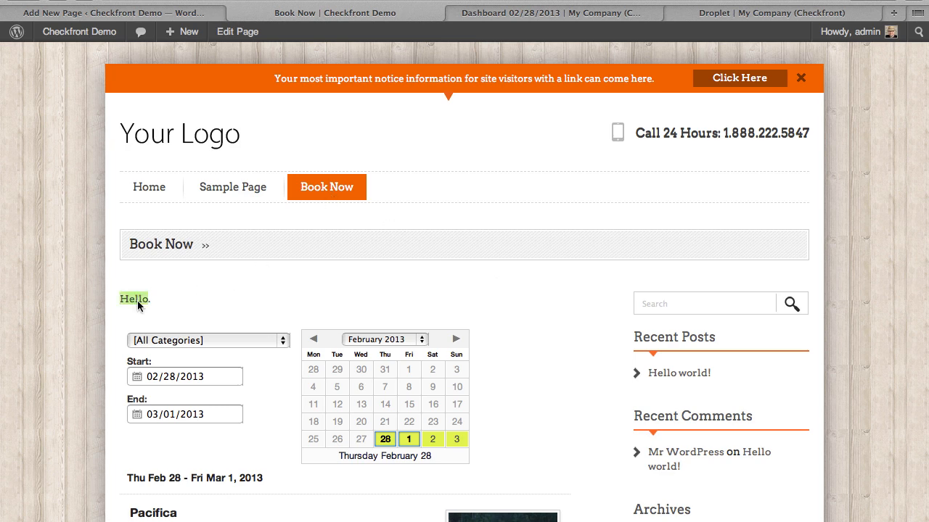
pyautogui.scroll(-3)
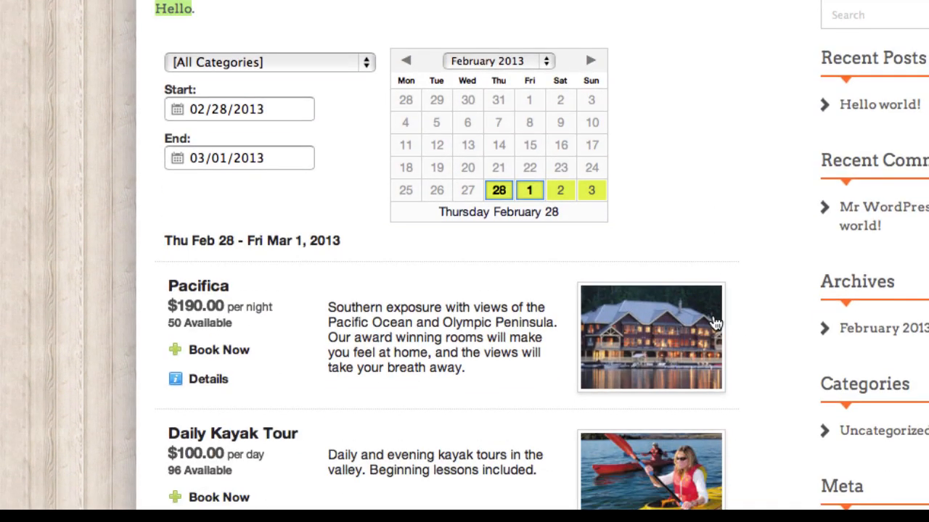
pyautogui.scroll(-3)
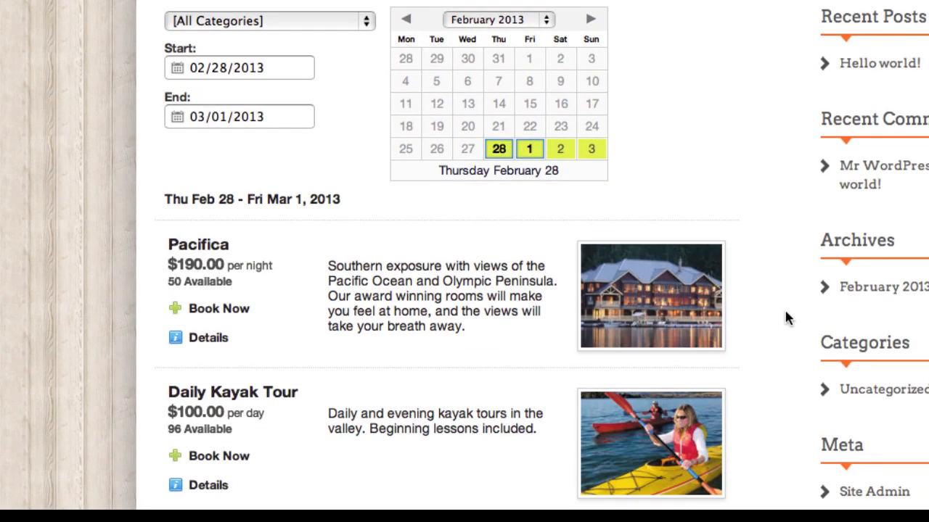
pyautogui.moveTo(576, 29)
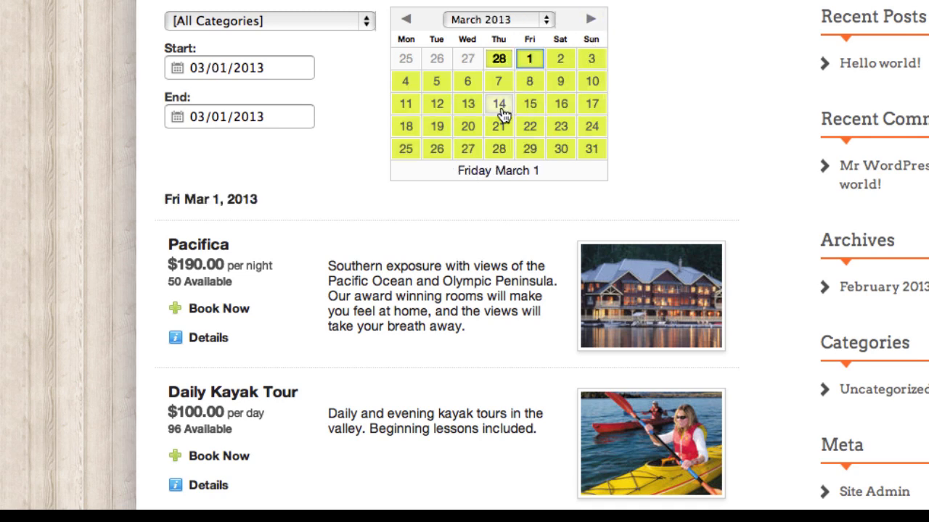
pyautogui.click(499, 100)
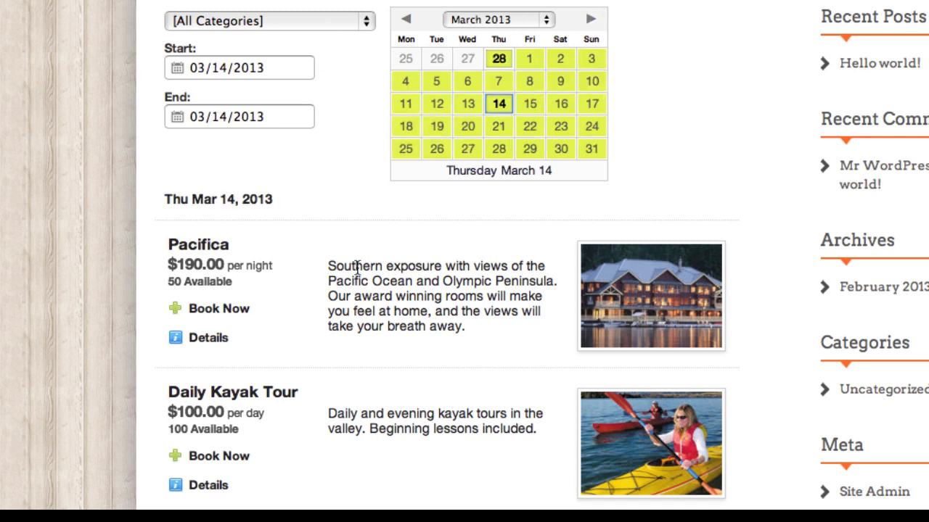
# Check Pacifica's availability and book it through to the guest details form.
pyautogui.click(207, 308)
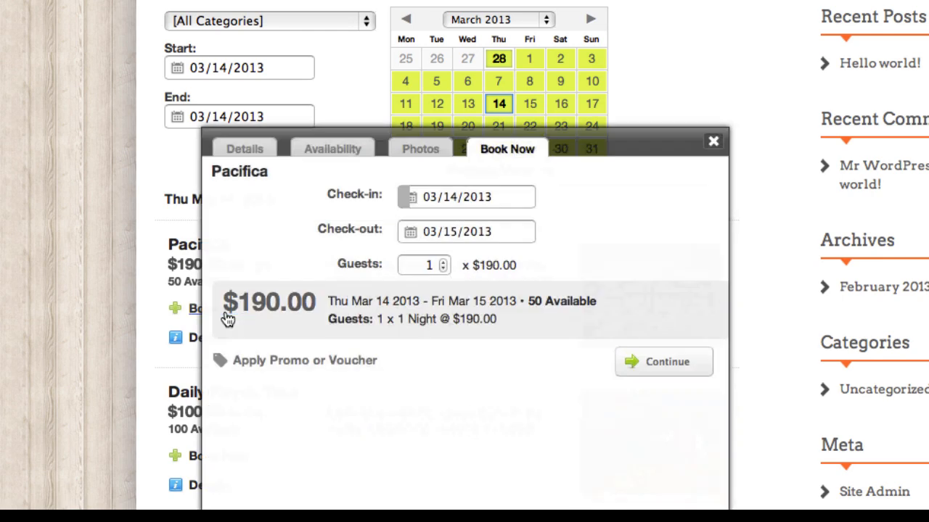
pyautogui.moveTo(325, 158)
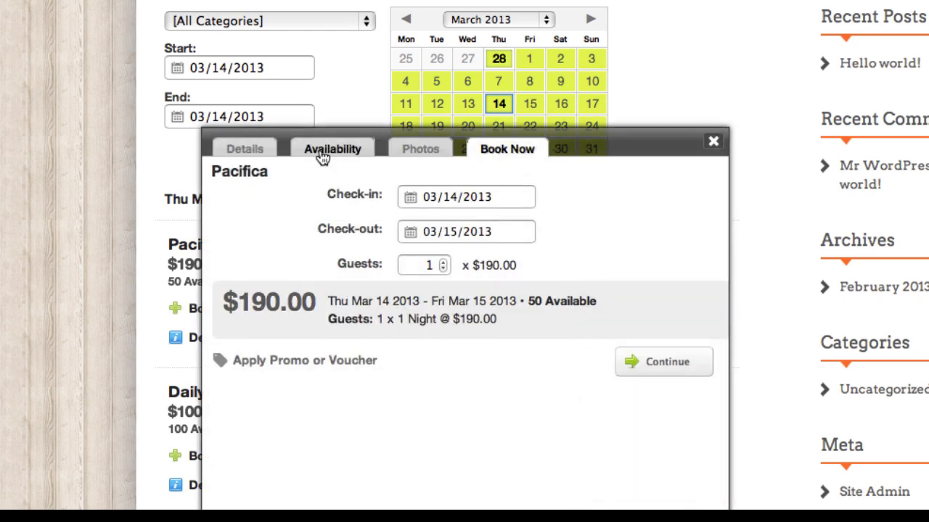
pyautogui.click(331, 149)
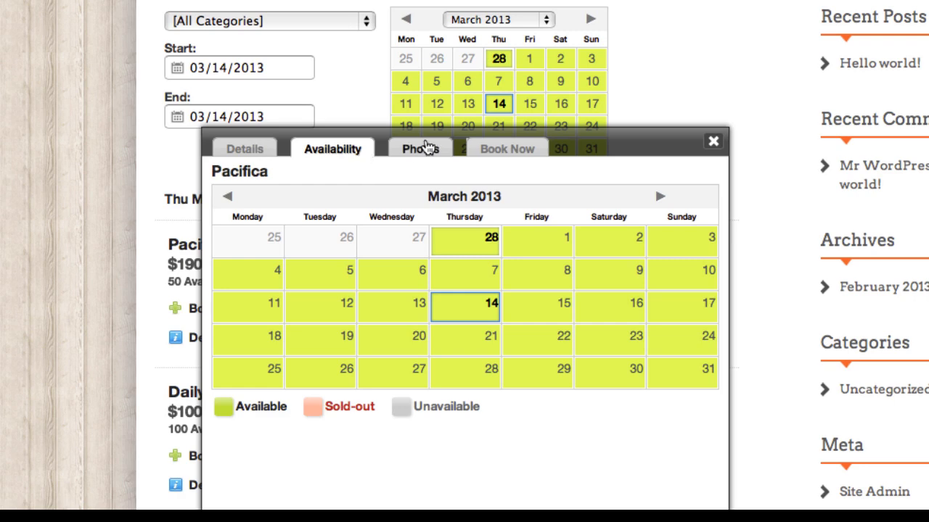
pyautogui.click(506, 149)
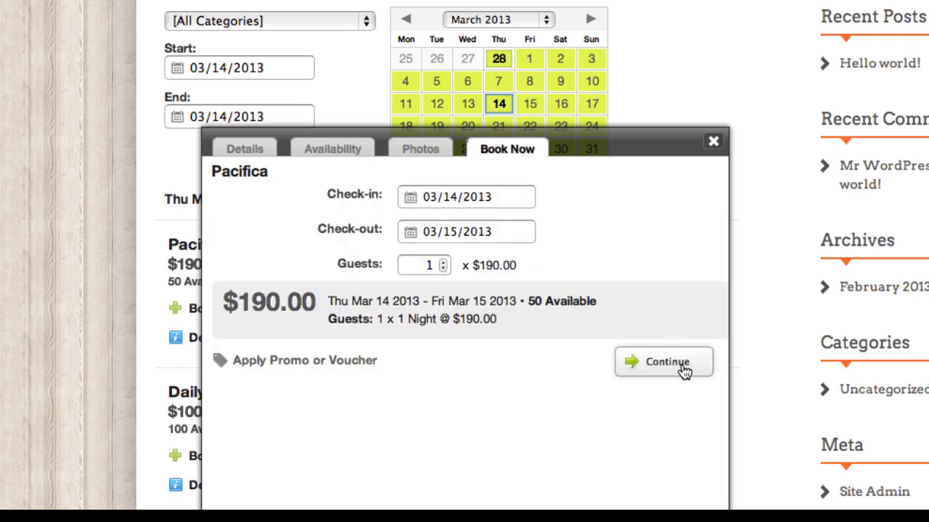
pyautogui.click(663, 362)
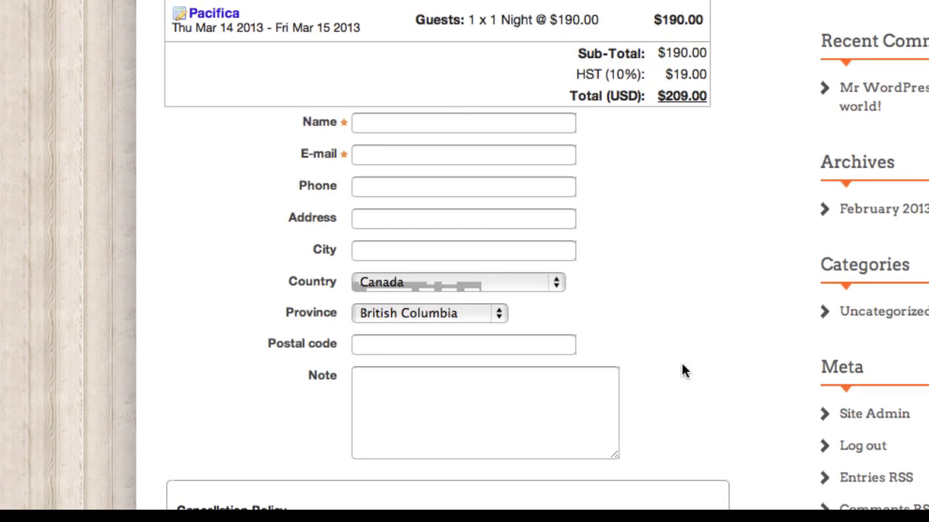
pyautogui.scroll(3)
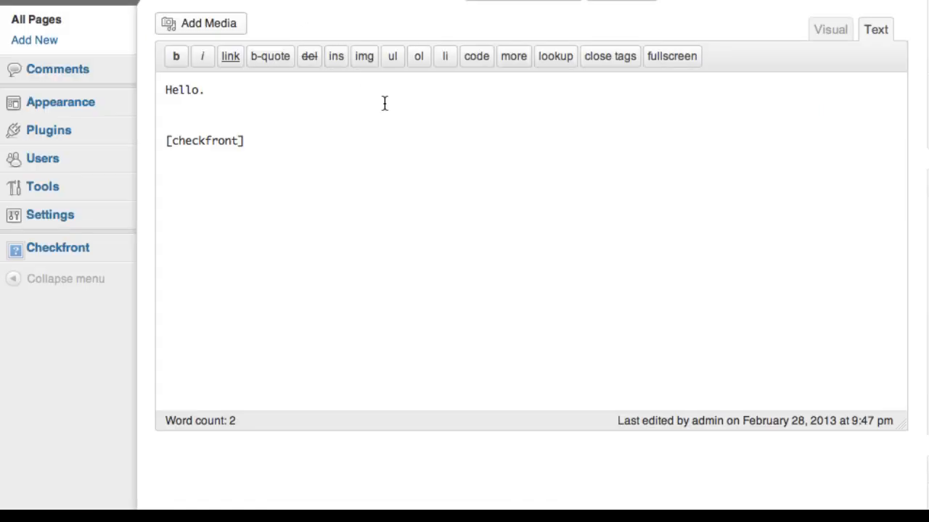
pyautogui.moveTo(235, 148)
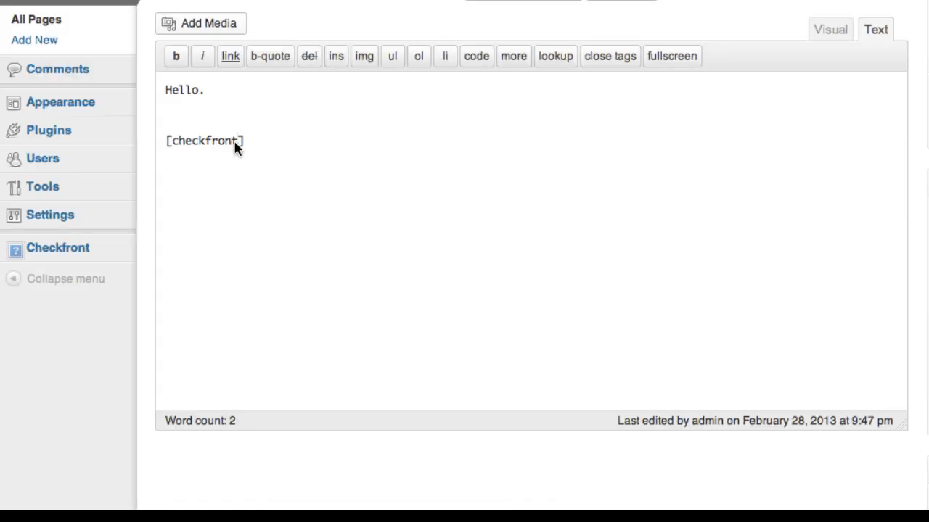
# Edit the shortcode to [checkfront item_id=3 date=20130707] and preview the Book Now page.
pyautogui.write('n')
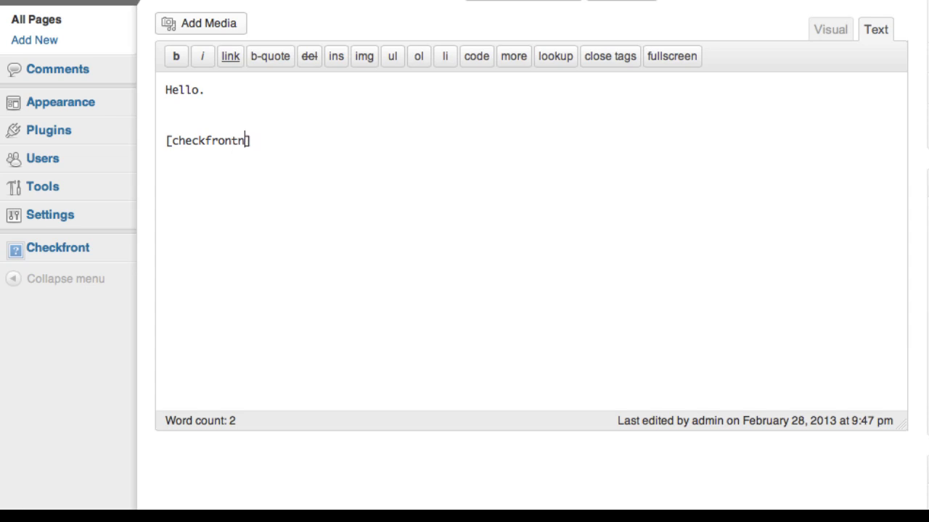
pyautogui.write('item_id=3')
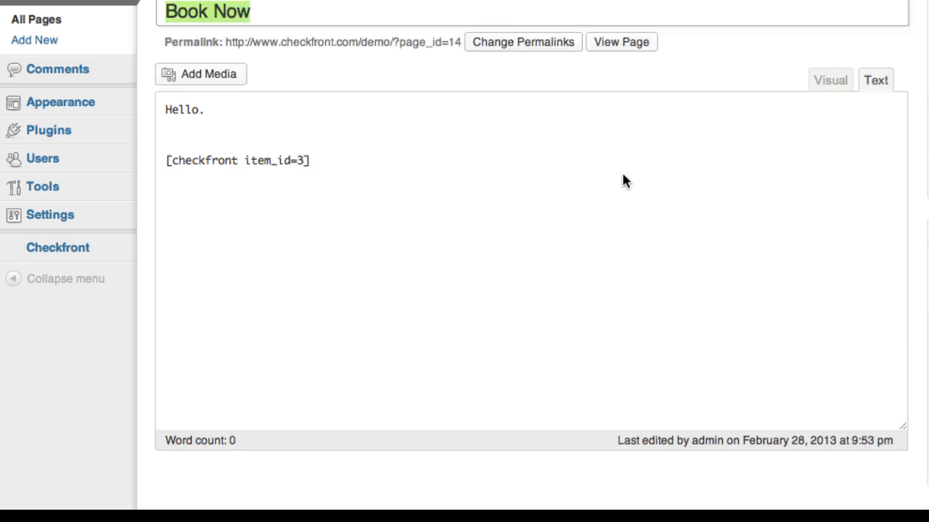
pyautogui.click(621, 41)
pyautogui.write(' date-')
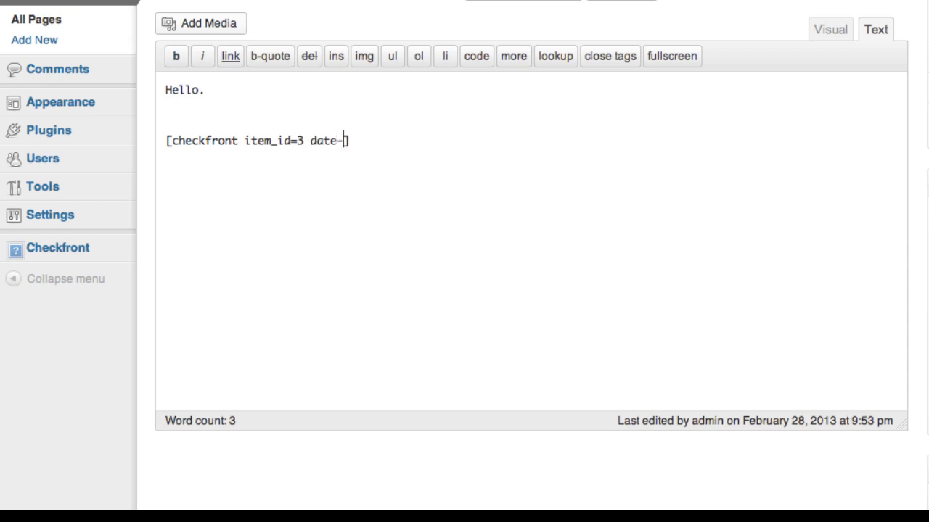
pyautogui.write('=')
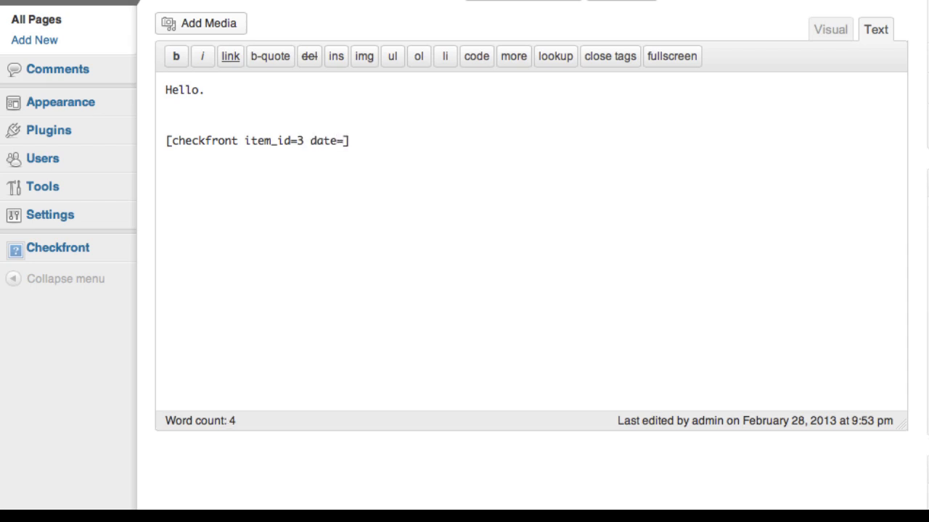
pyautogui.write('20')
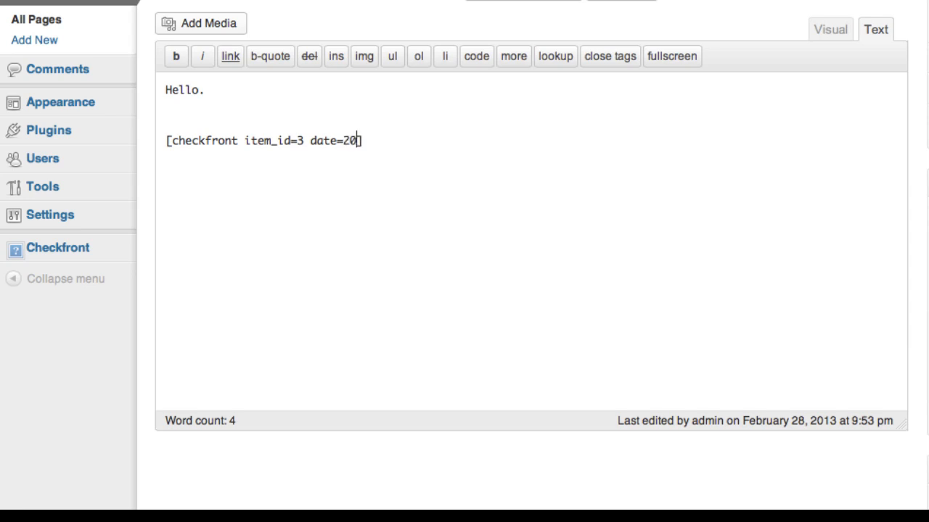
pyautogui.write('130707')
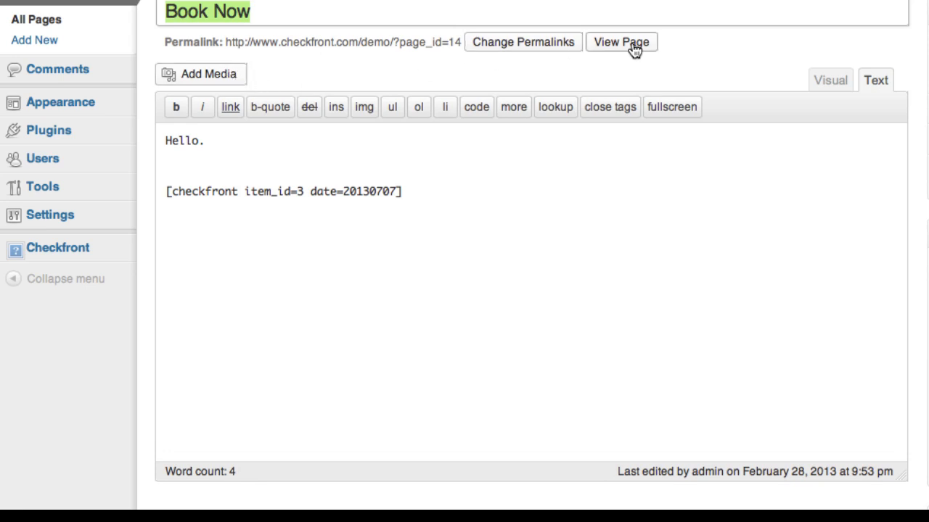
pyautogui.click(629, 41)
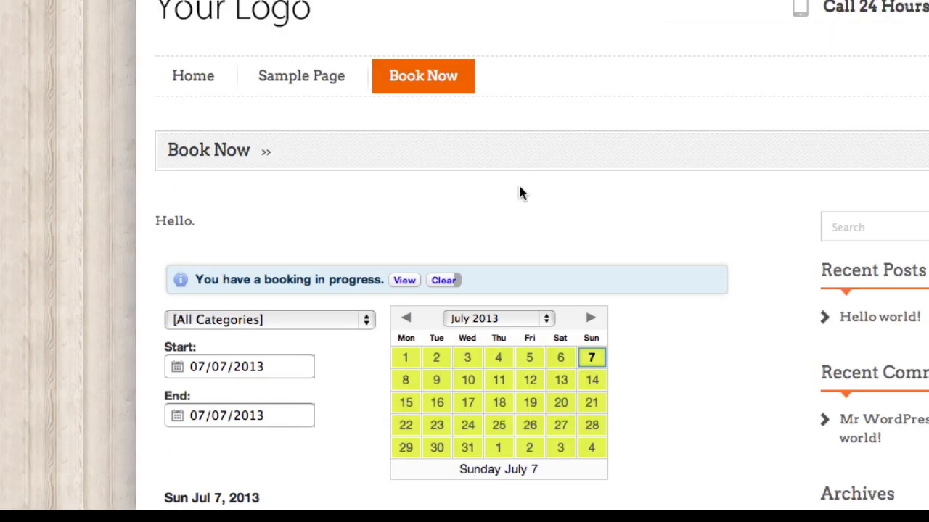